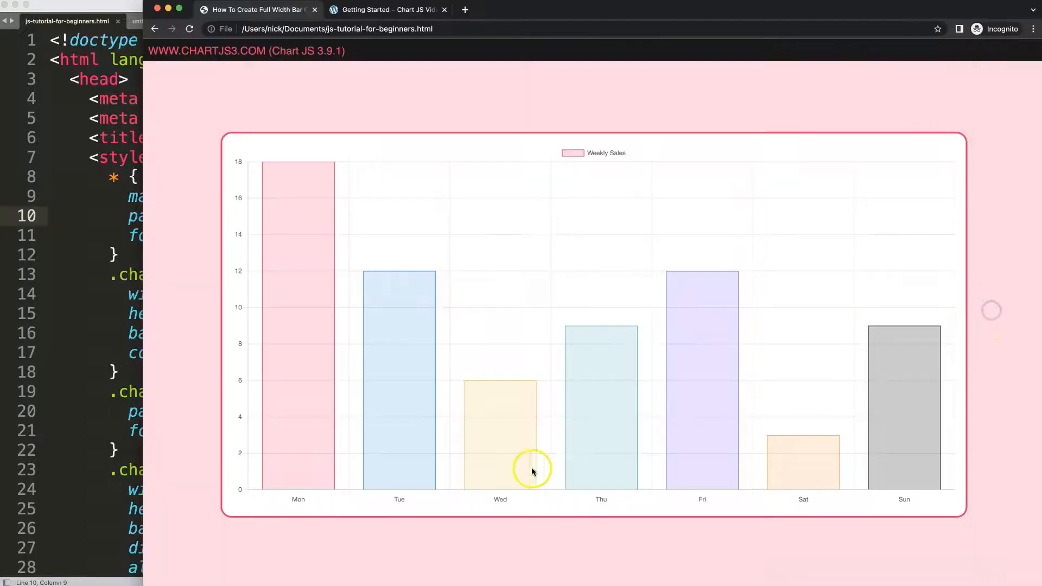
{"action": "mouse_move", "coordinate": [297, 485]}
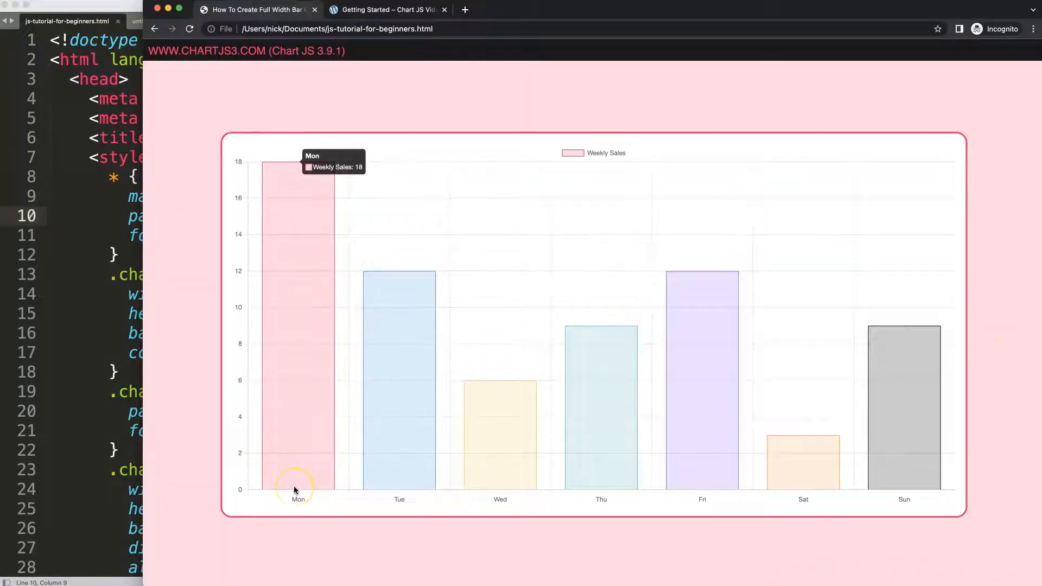
{"action": "mouse_move", "coordinate": [348, 493]}
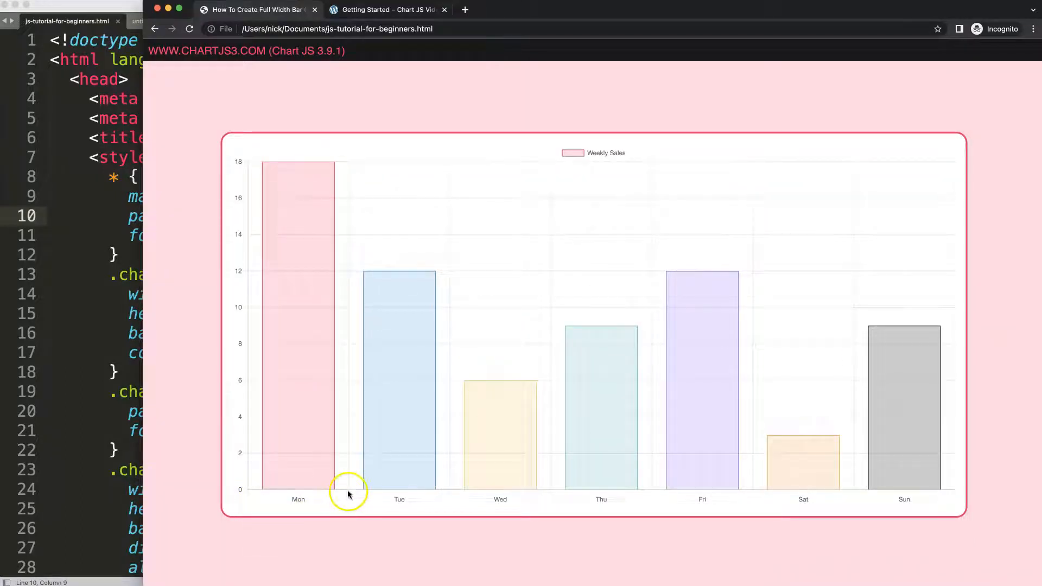
{"action": "mouse_move", "coordinate": [271, 495]}
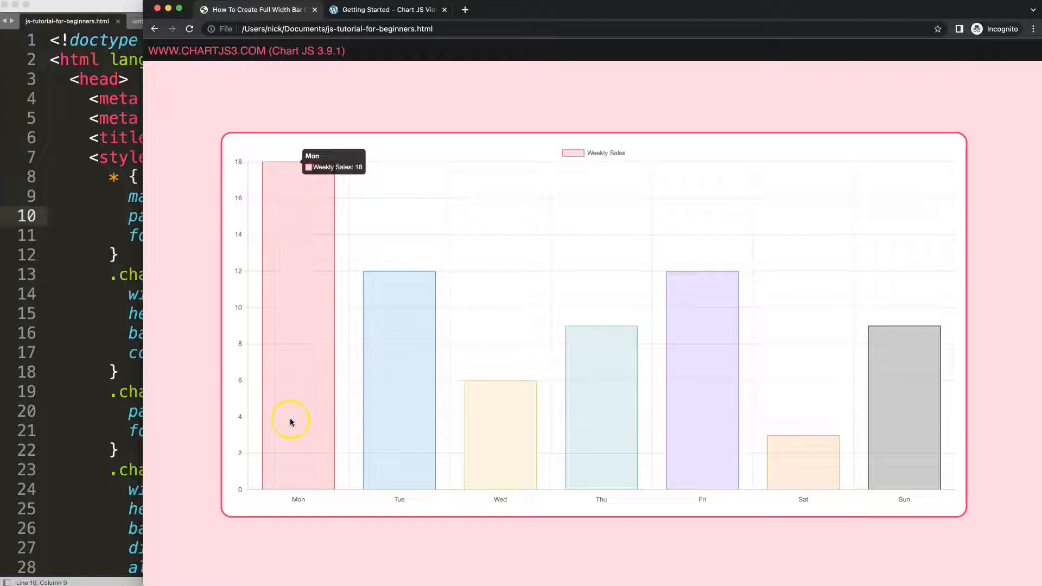
{"action": "mouse_move", "coordinate": [283, 493]}
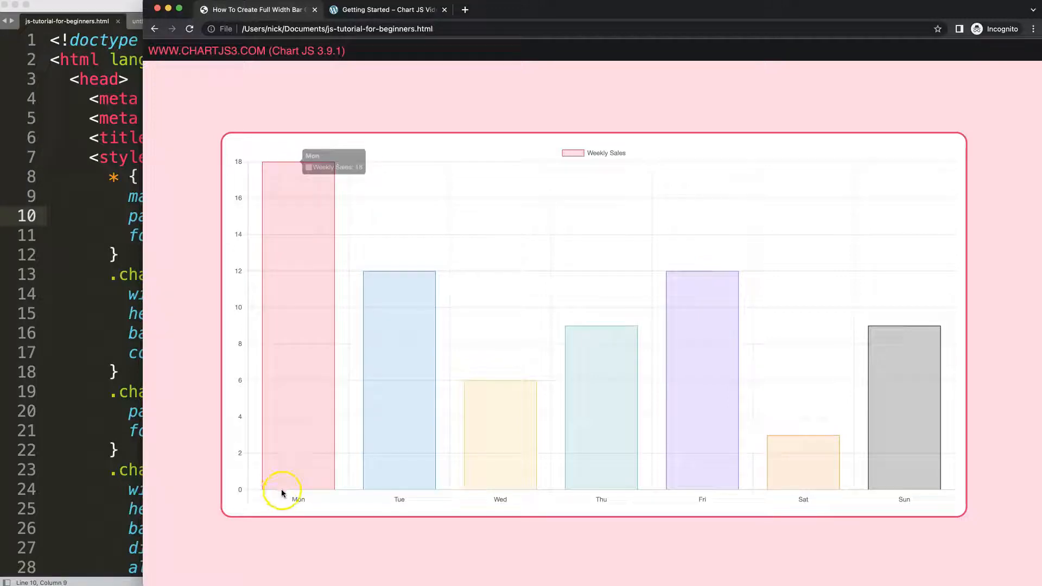
{"action": "mouse_move", "coordinate": [360, 495]}
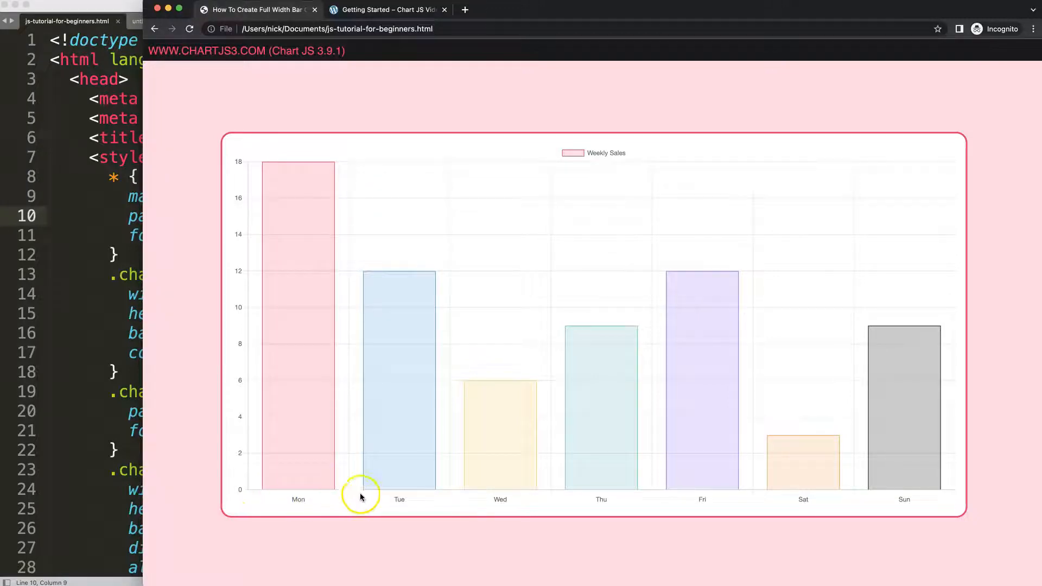
{"action": "mouse_move", "coordinate": [275, 497]}
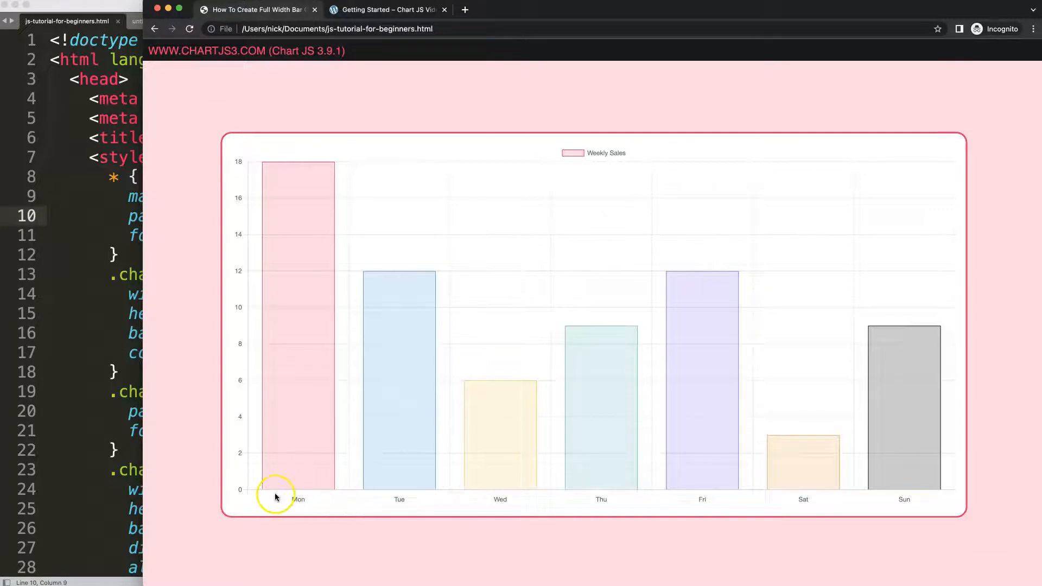
{"action": "mouse_move", "coordinate": [277, 499]}
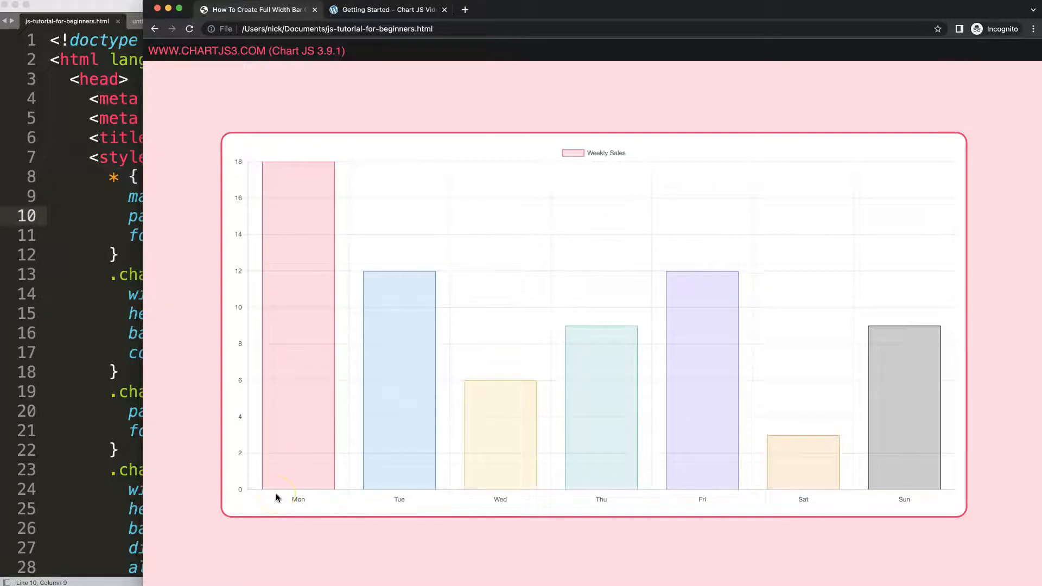
{"action": "mouse_move", "coordinate": [351, 466]}
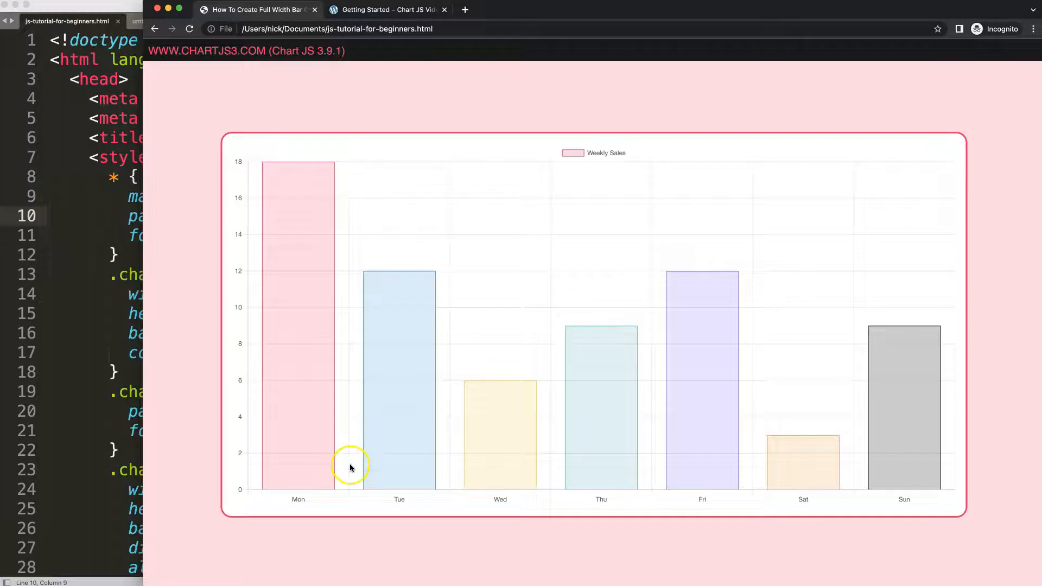
{"action": "mouse_move", "coordinate": [344, 470]}
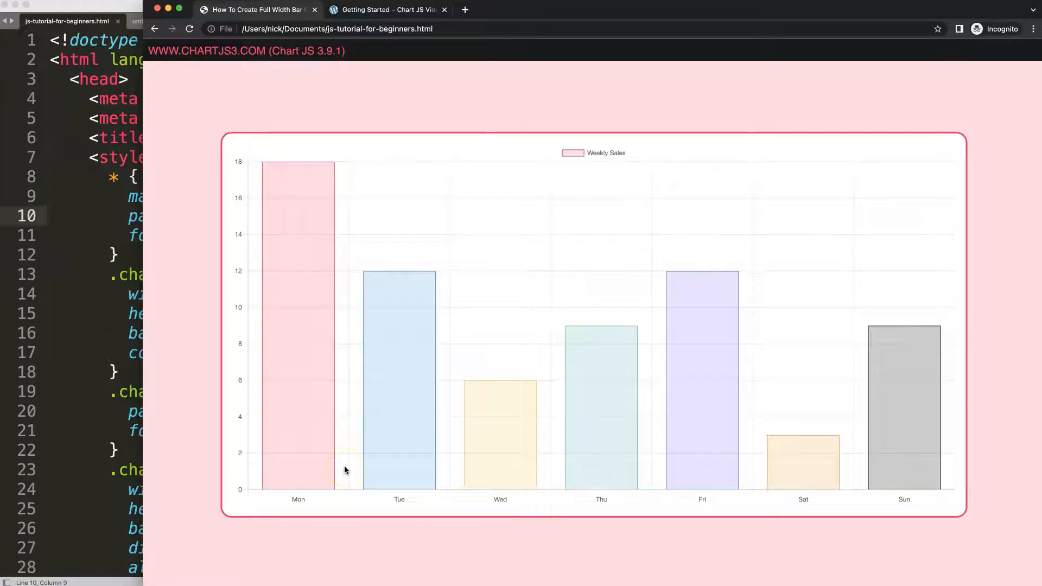
Add barPercentage: 1 to the chart dataset right after borderWidth: 1
{"action": "left_click", "coordinate": [287, 466]}
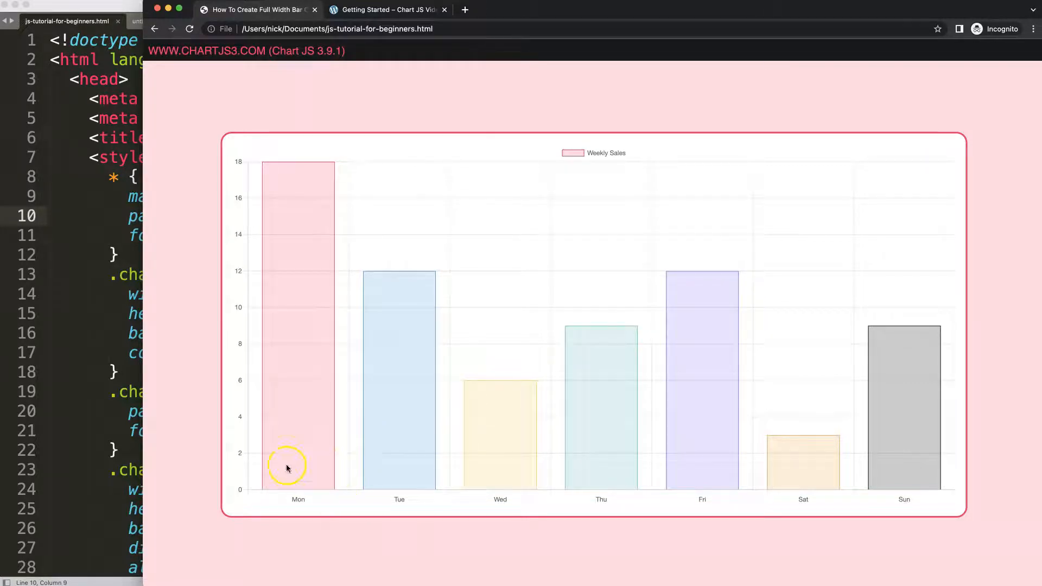
{"action": "mouse_move", "coordinate": [267, 485]}
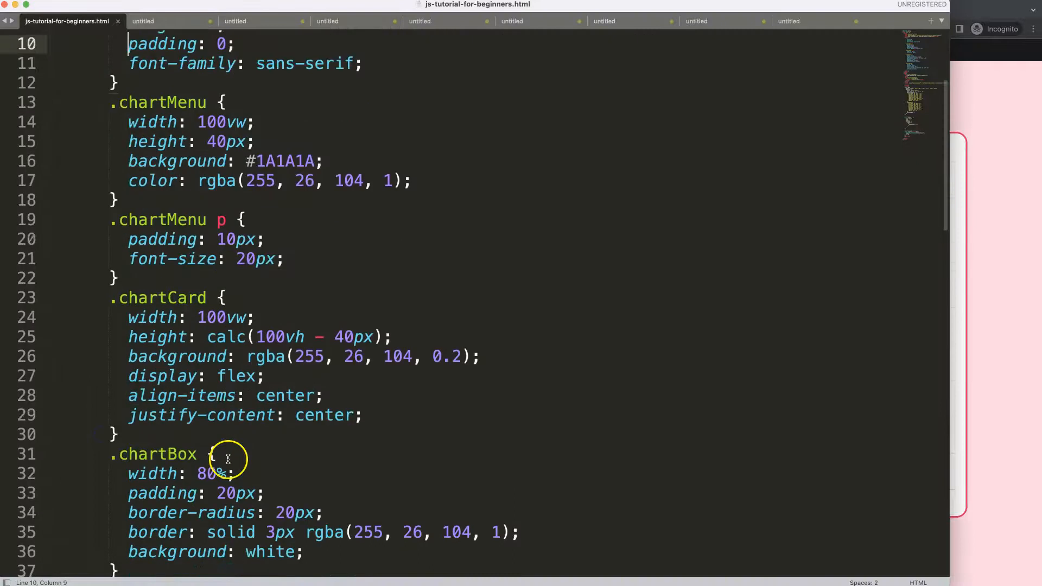
{"action": "scroll", "scroll_direction": "down", "scroll_amount": 3}
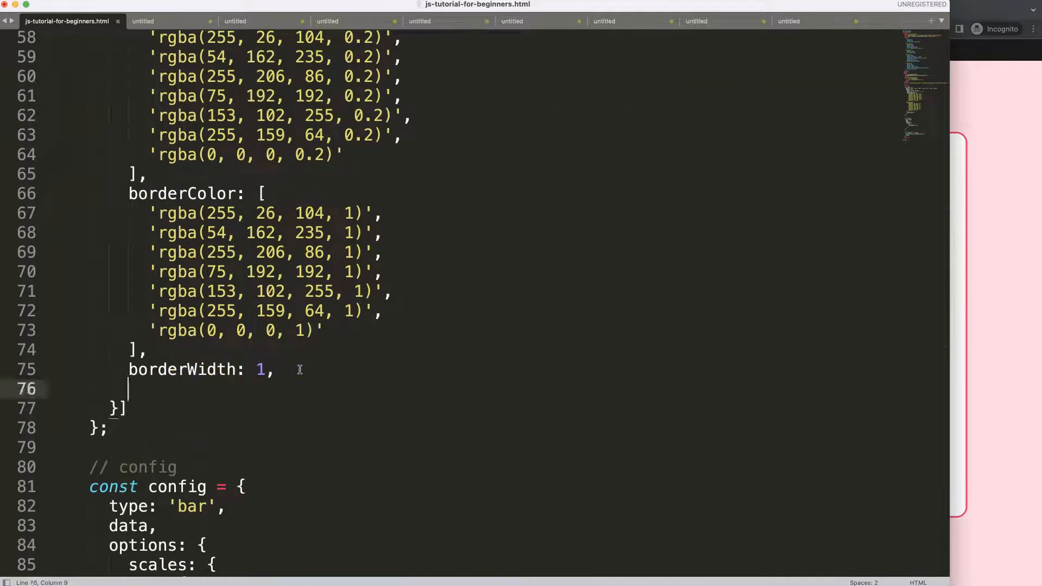
{"action": "type", "text": "barP"}
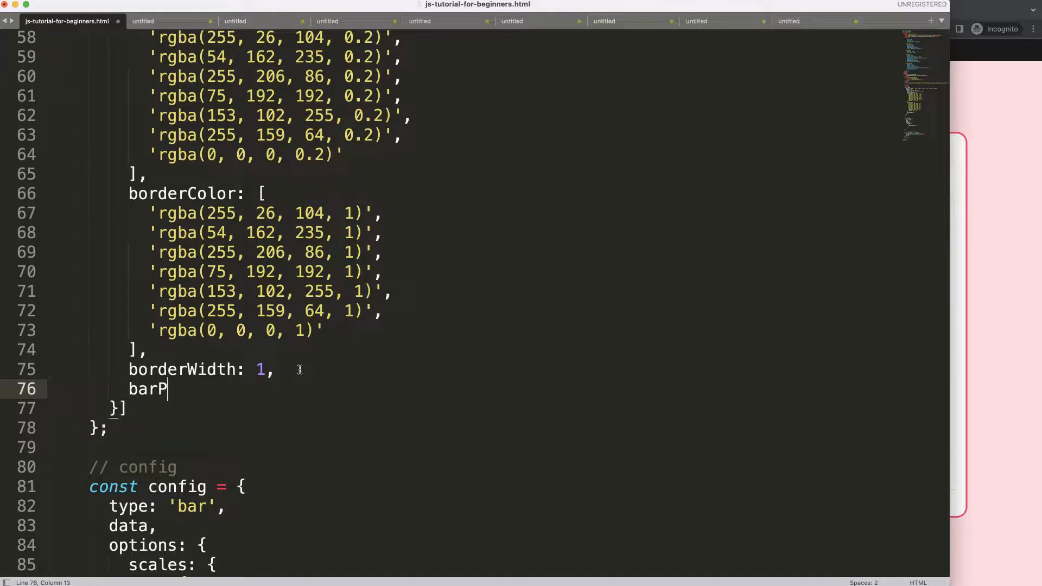
{"action": "type", "text": "ercentage"}
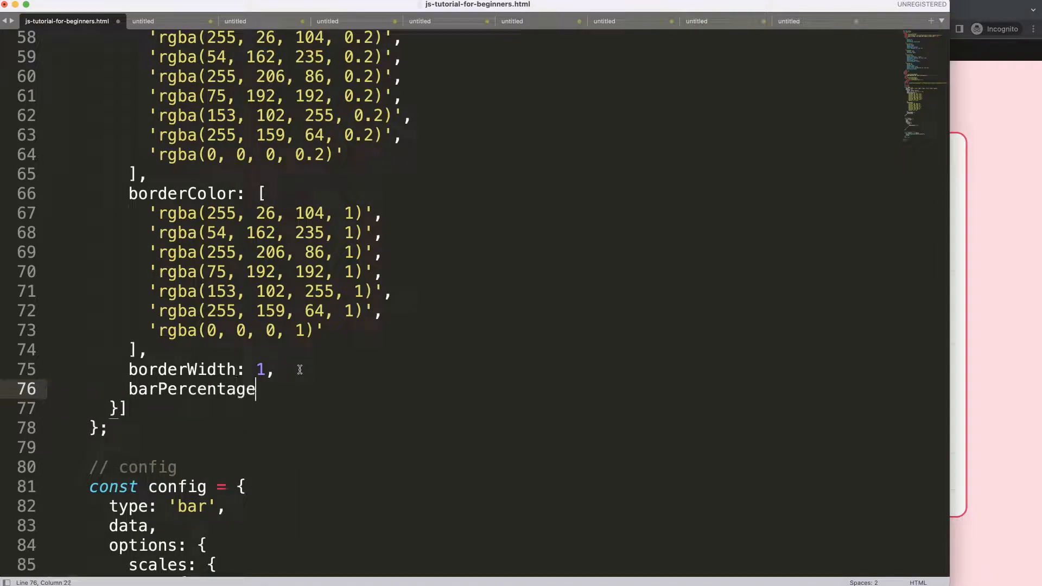
{"action": "type", "text": ":"}
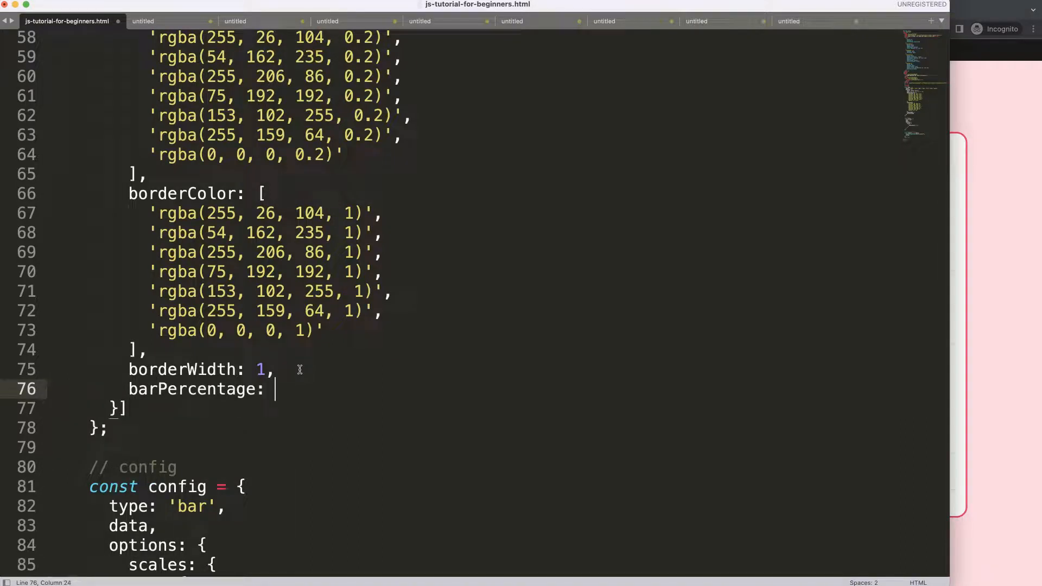
{"action": "type", "text": "1"}
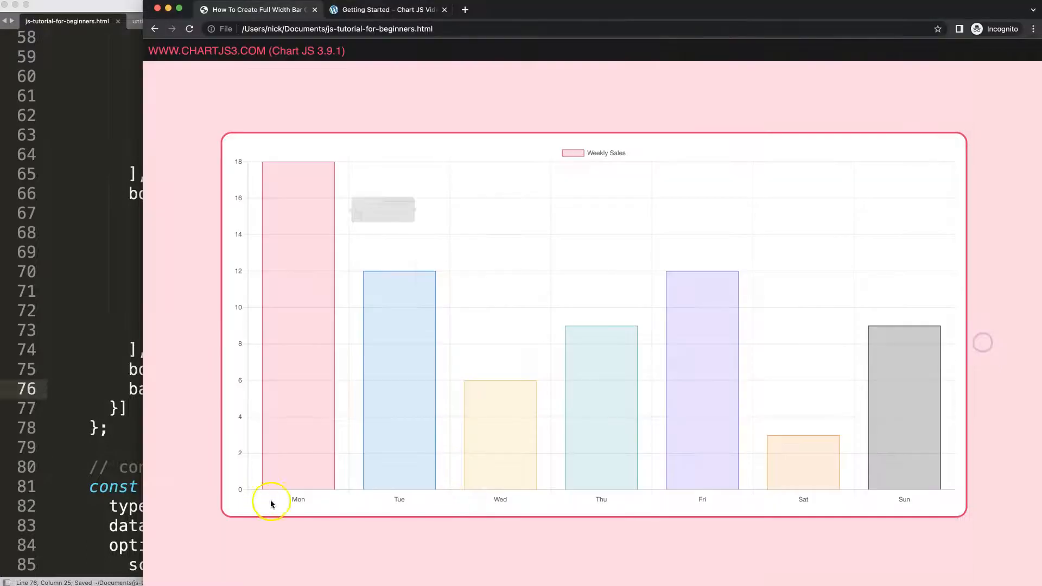
{"action": "mouse_move", "coordinate": [335, 493]}
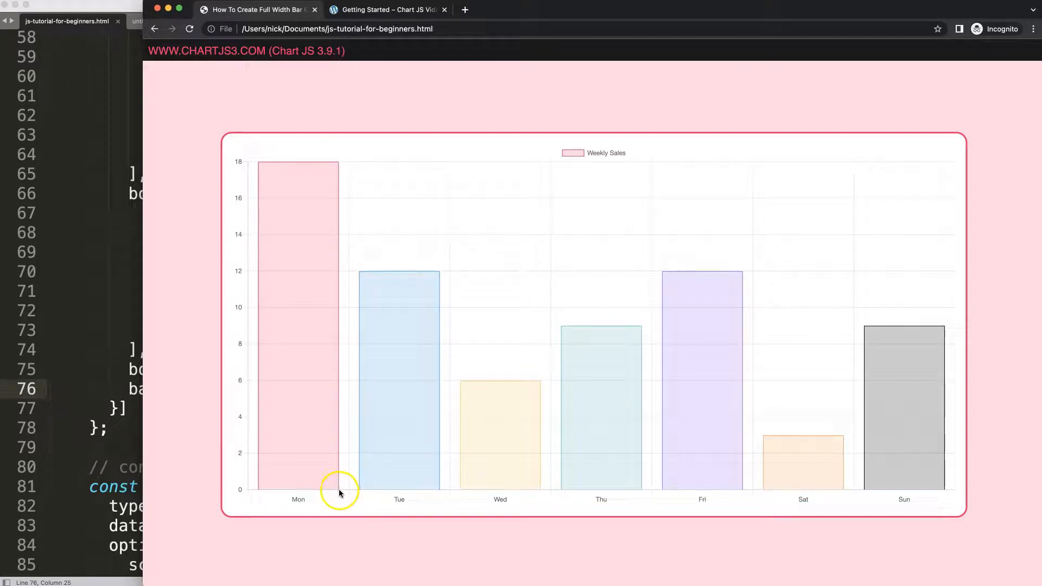
{"action": "mouse_move", "coordinate": [244, 489]}
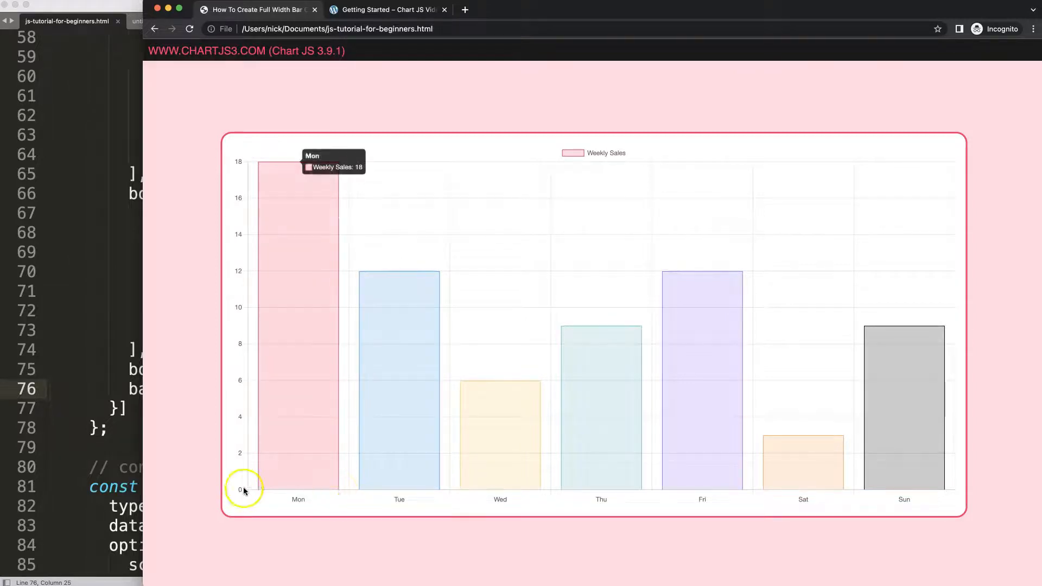
{"action": "mouse_move", "coordinate": [251, 490]}
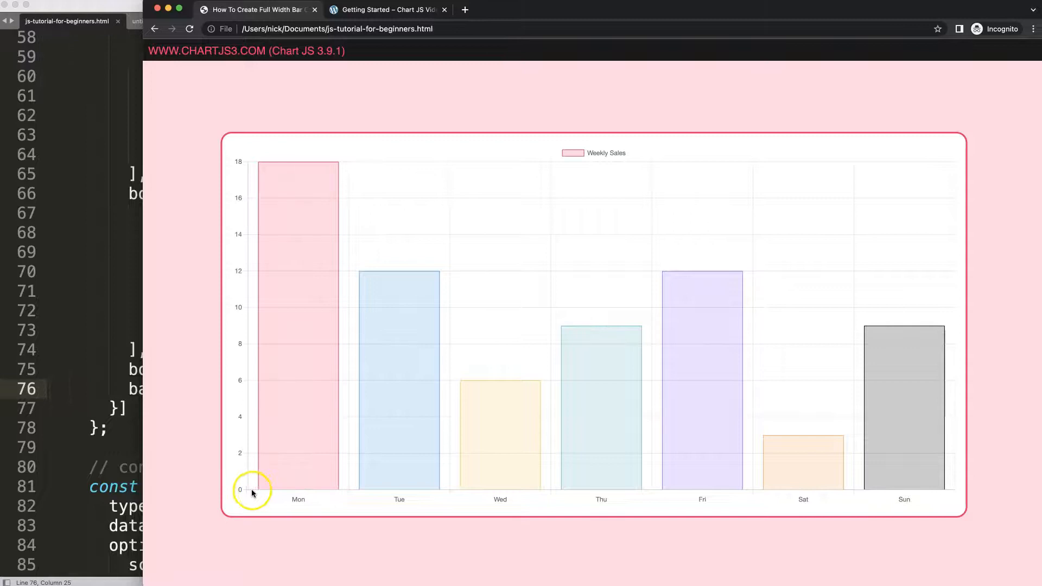
{"action": "mouse_move", "coordinate": [312, 501]}
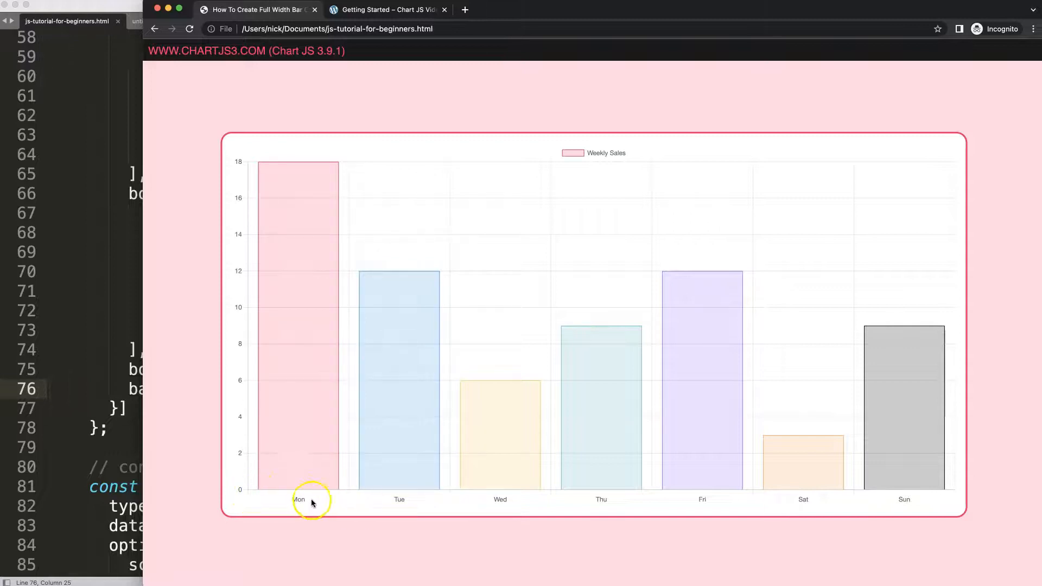
{"action": "mouse_move", "coordinate": [372, 501]}
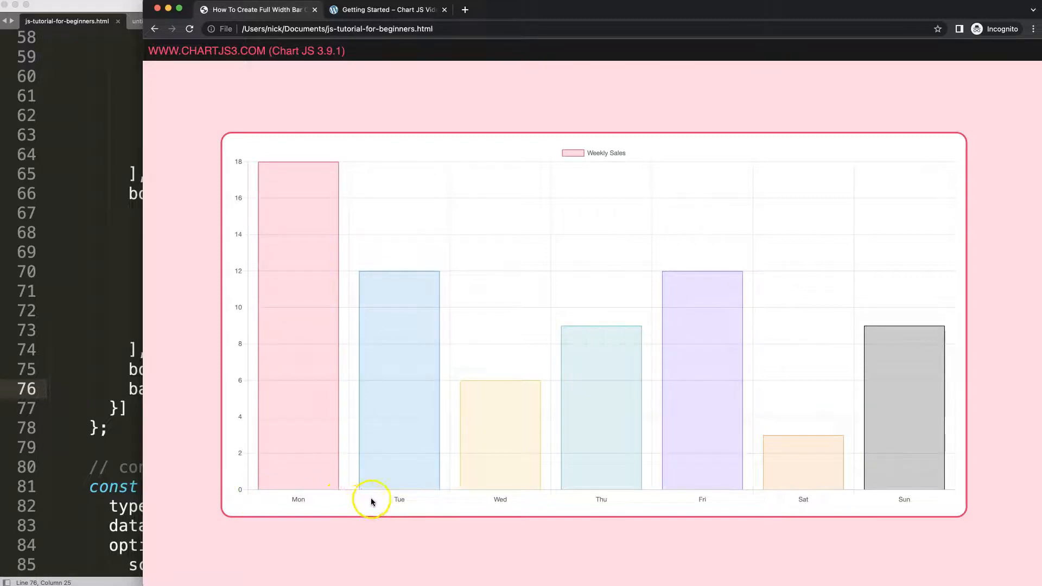
{"action": "mouse_move", "coordinate": [326, 492]}
{"action": "type", "text": ","}
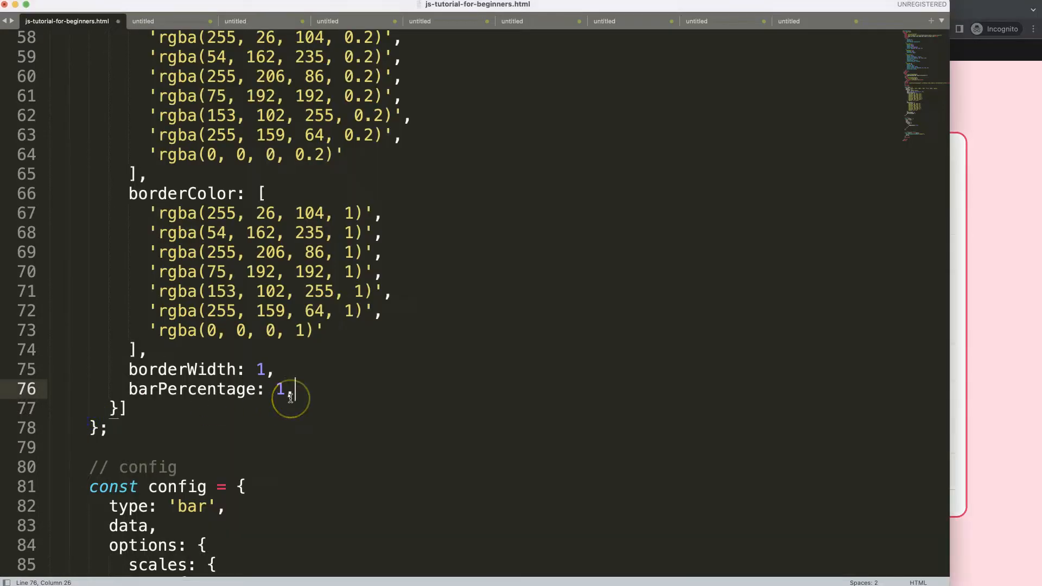
Add categoryPercentage: 1 after barPercentage and save the file with Cmd+S
{"action": "type", "text": "categoryPe"}
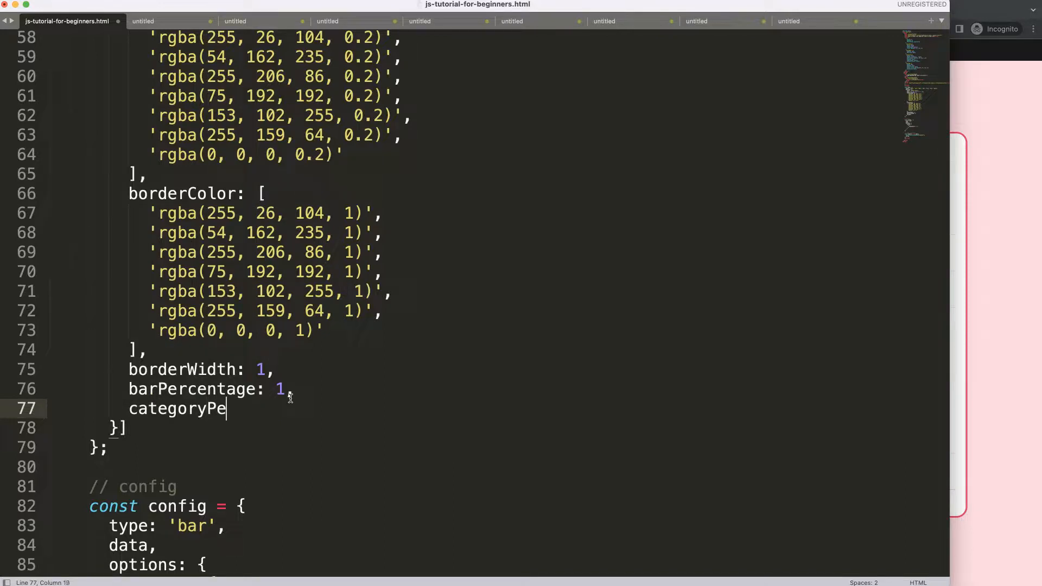
{"action": "type", "text": "rcentage: 1"}
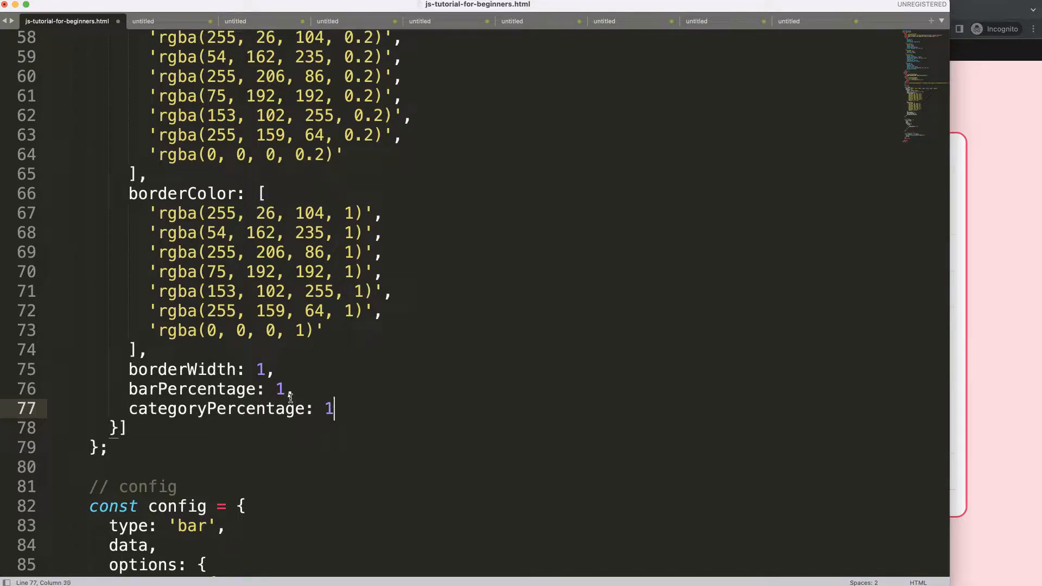
{"action": "key", "text": "cmd+s"}
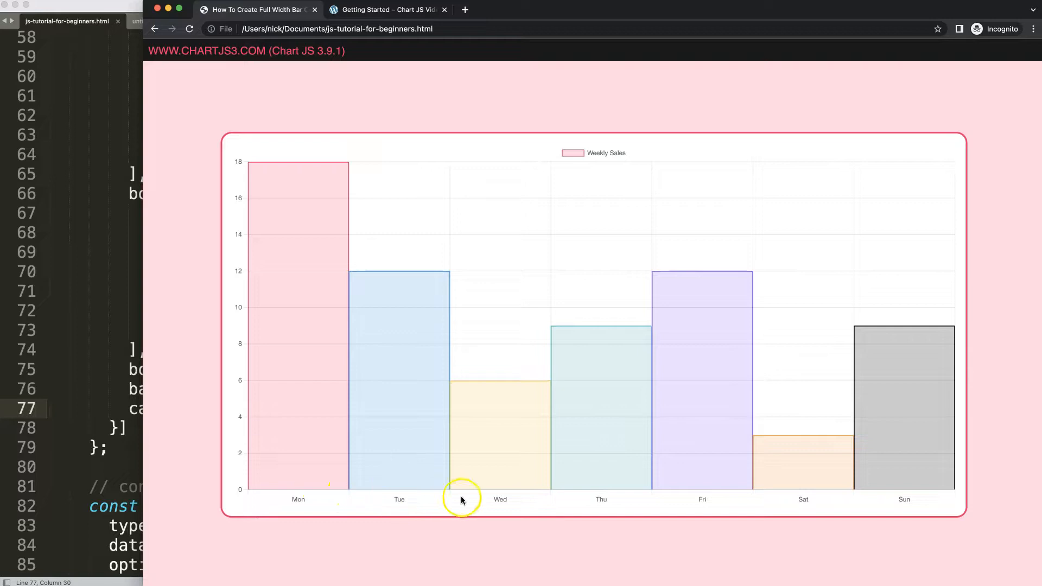
{"action": "mouse_move", "coordinate": [307, 489]}
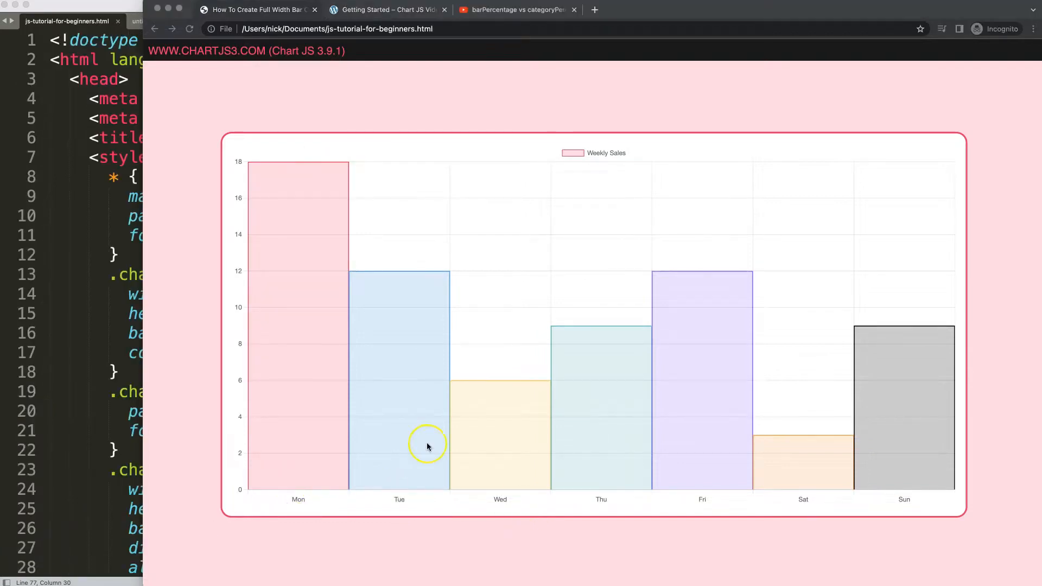
{"action": "mouse_move", "coordinate": [523, 280]}
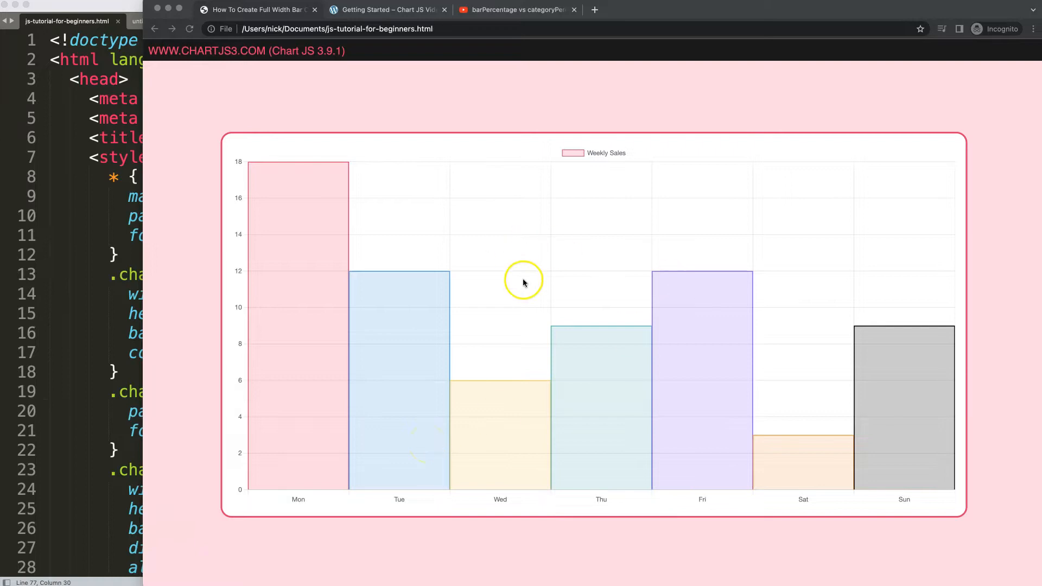